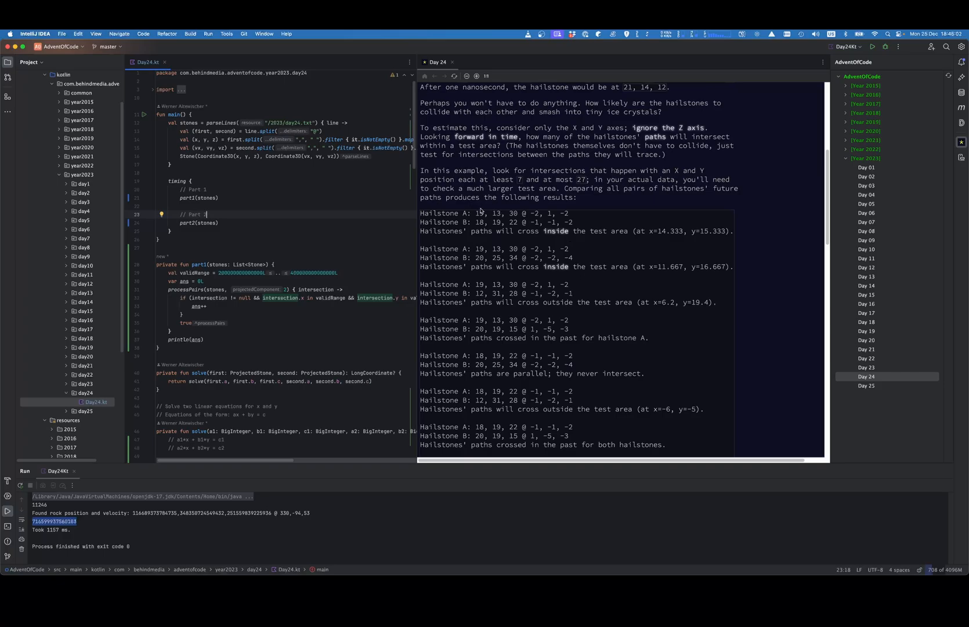
Step: Select hailstone A's values in the description, then scroll Day24.kt to solve(a1, b1, c1, a2, b2, c2)
double_click(516, 213)
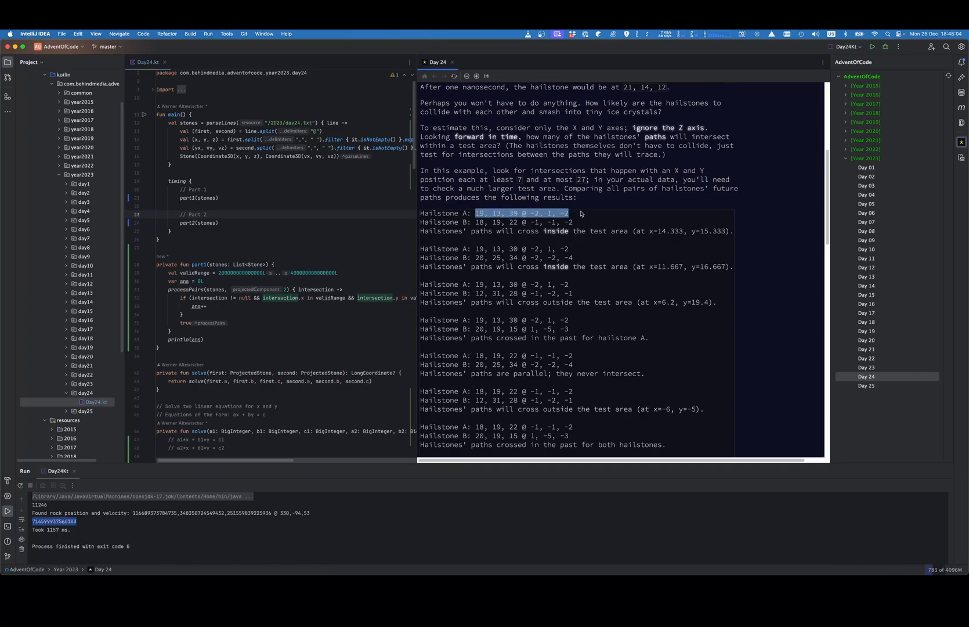
mouse_move(562, 246)
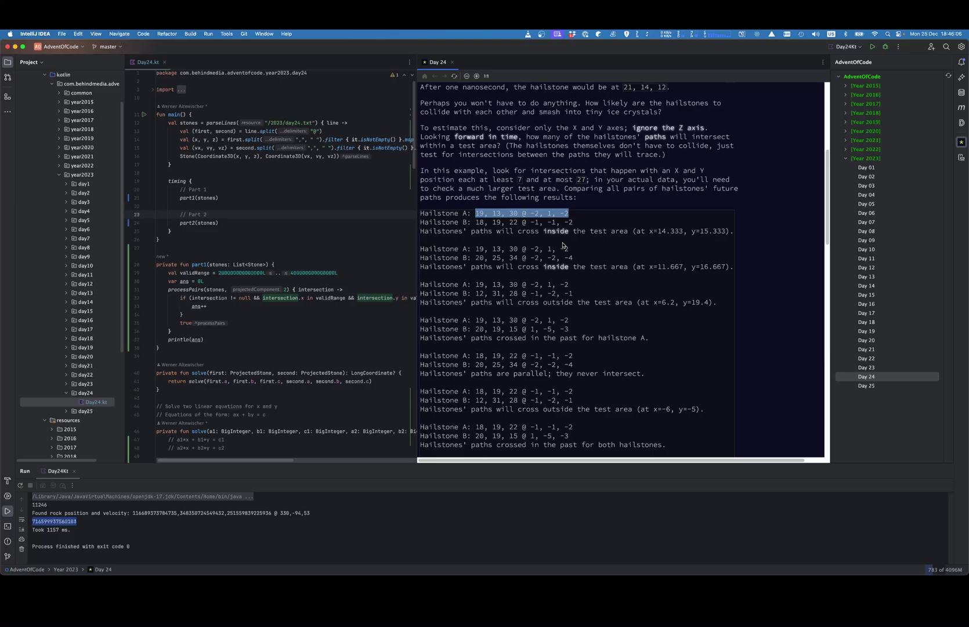
mouse_move(597, 250)
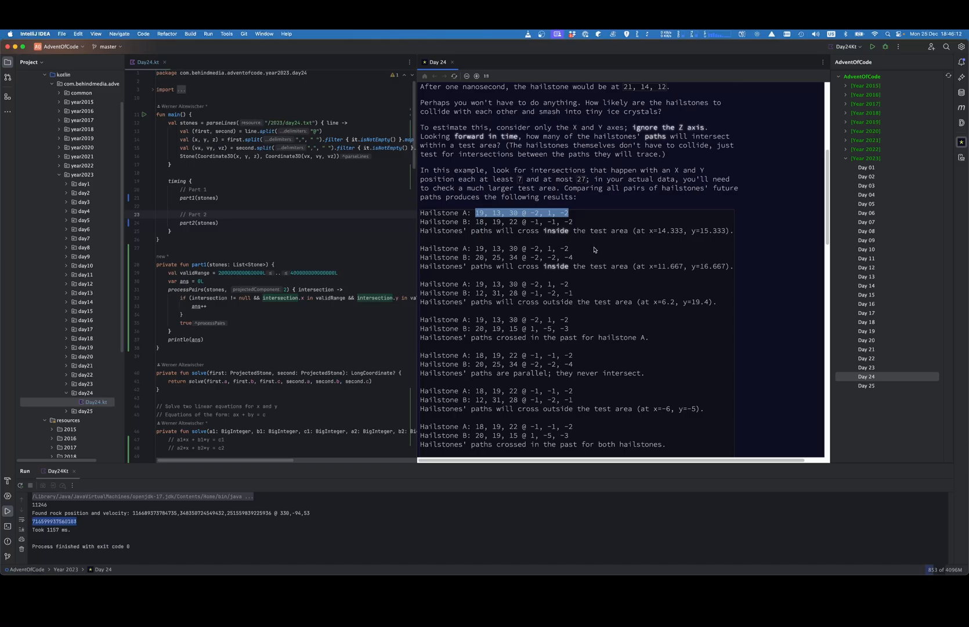
mouse_move(585, 257)
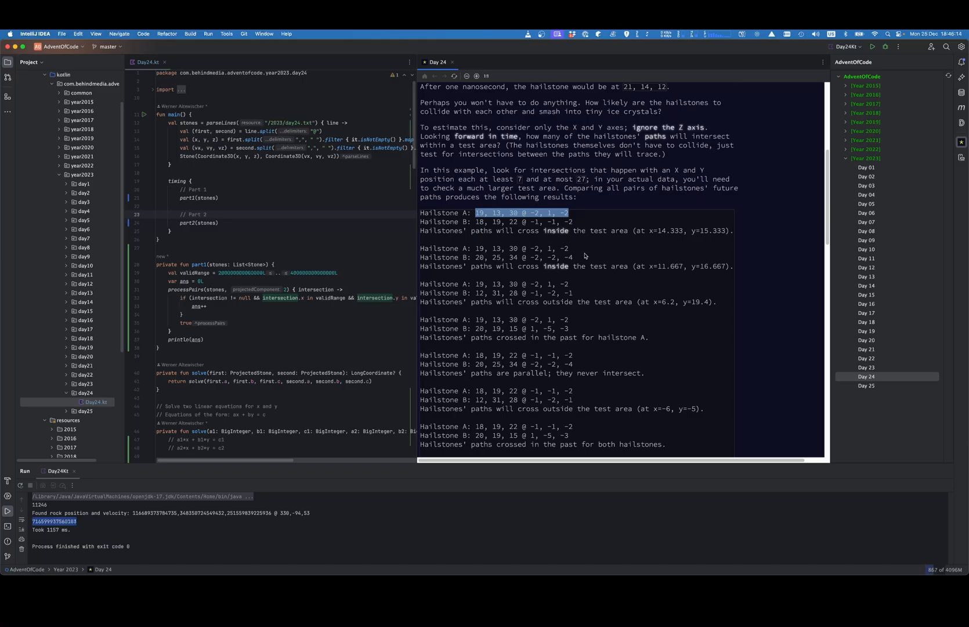
scroll("down", 3)
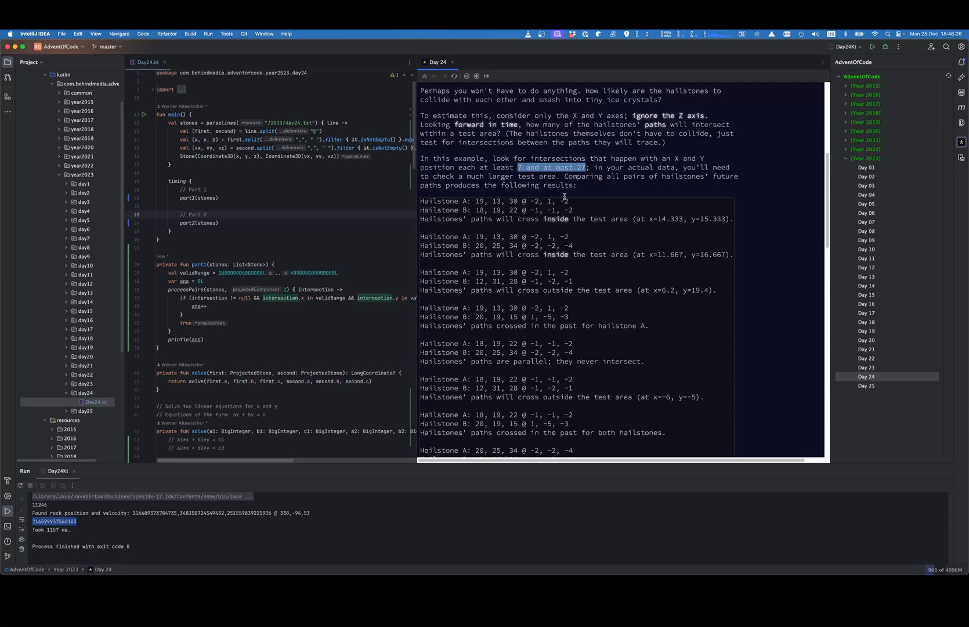
scroll("down", 3)
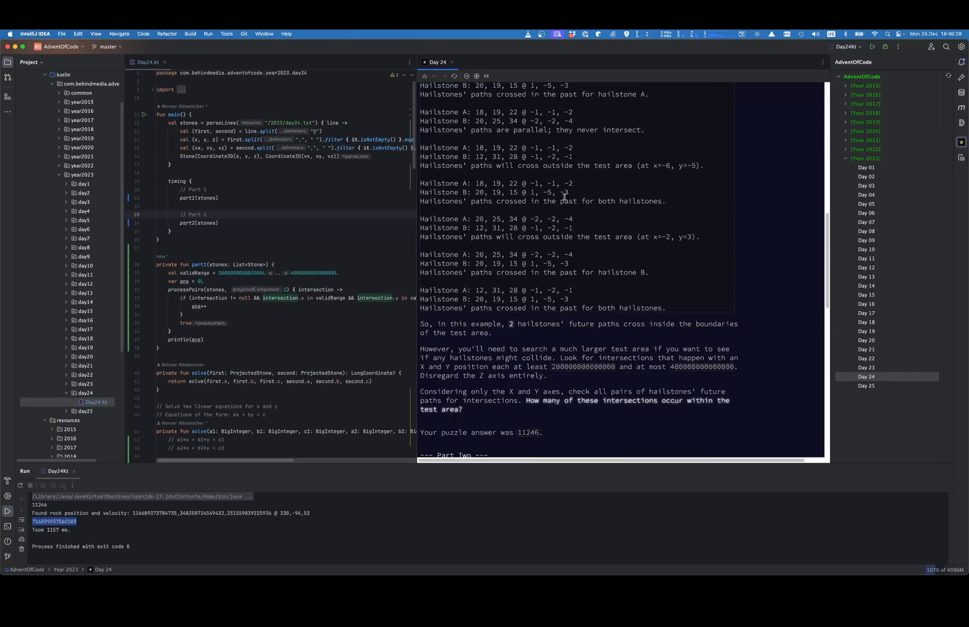
scroll("down", 3)
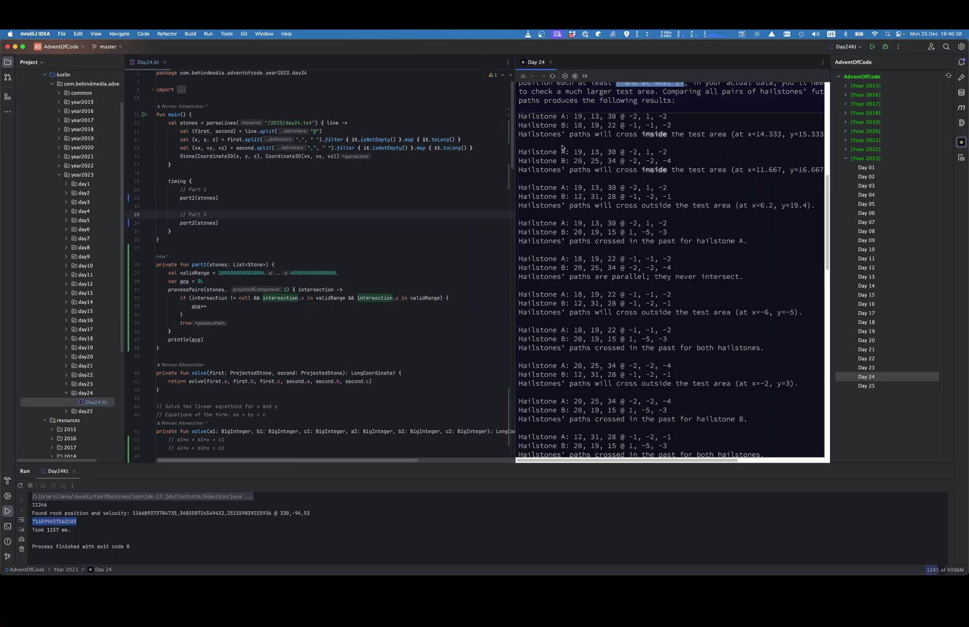
mouse_move(514, 124)
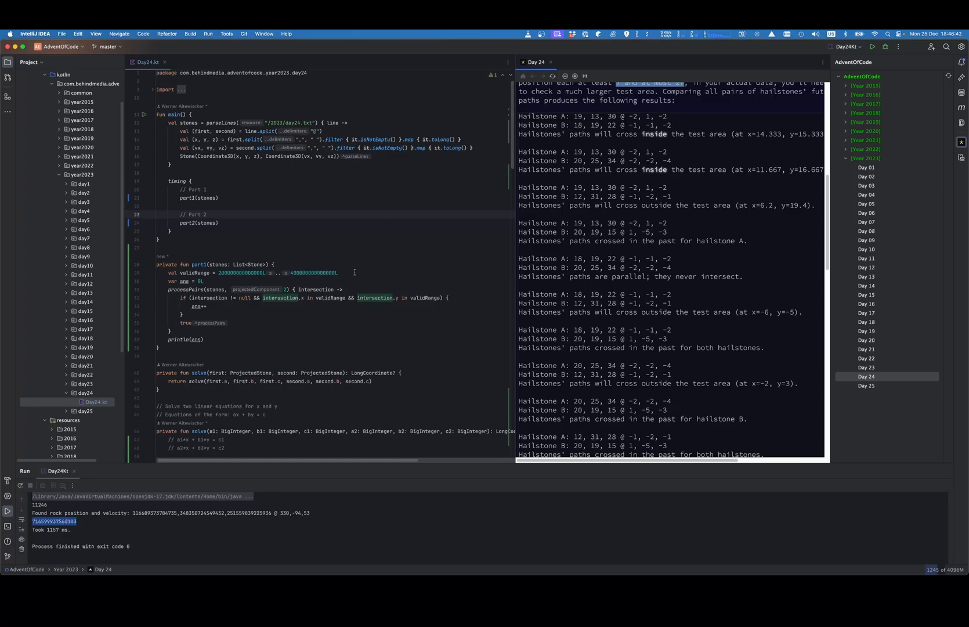
scroll("down", 3)
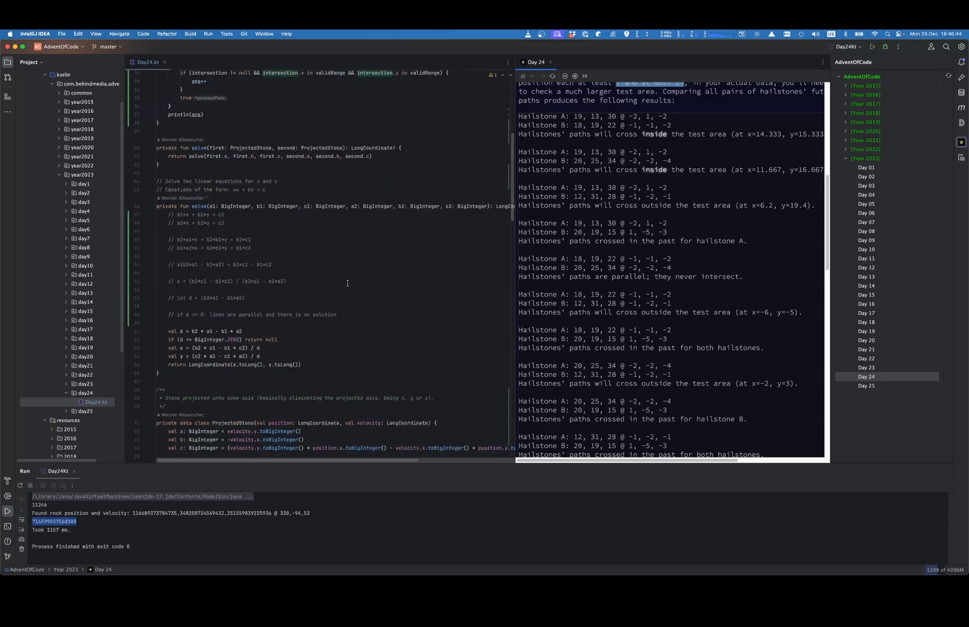
left_click(252, 248)
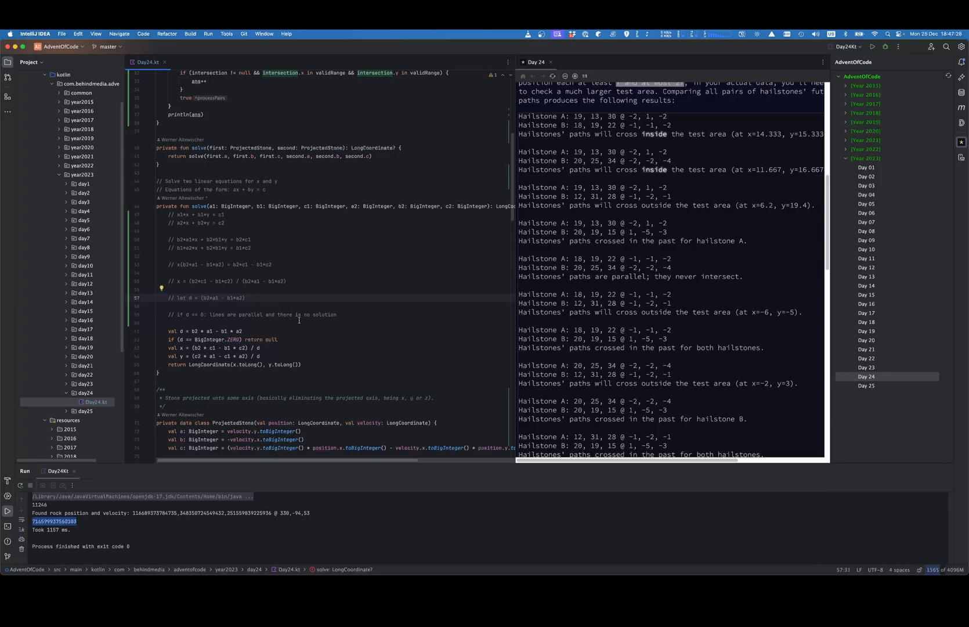
mouse_move(364, 332)
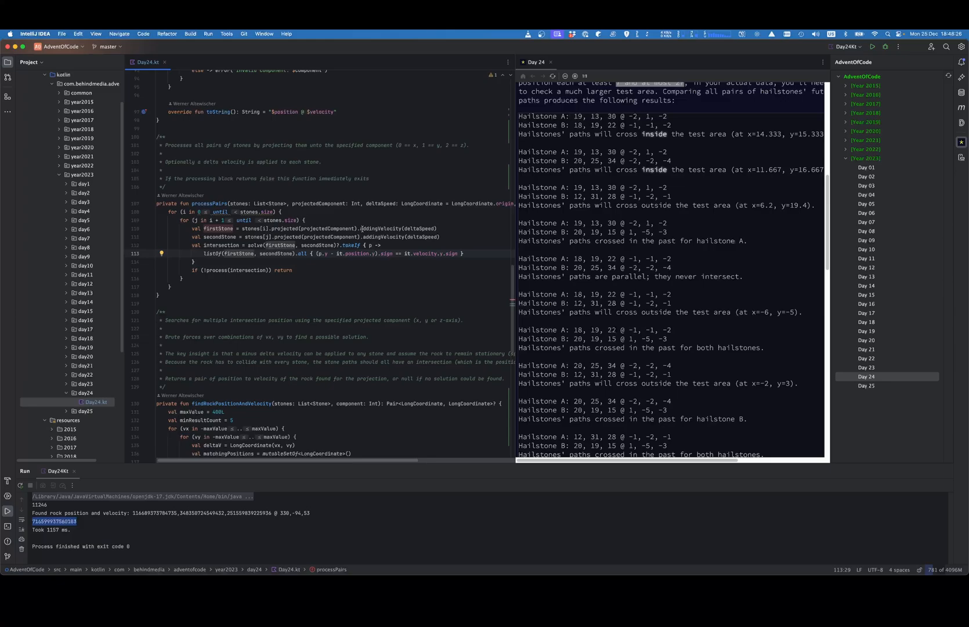
Step: Highlight all usages of deltaSpeed in the processPairs signature
double_click(395, 228)
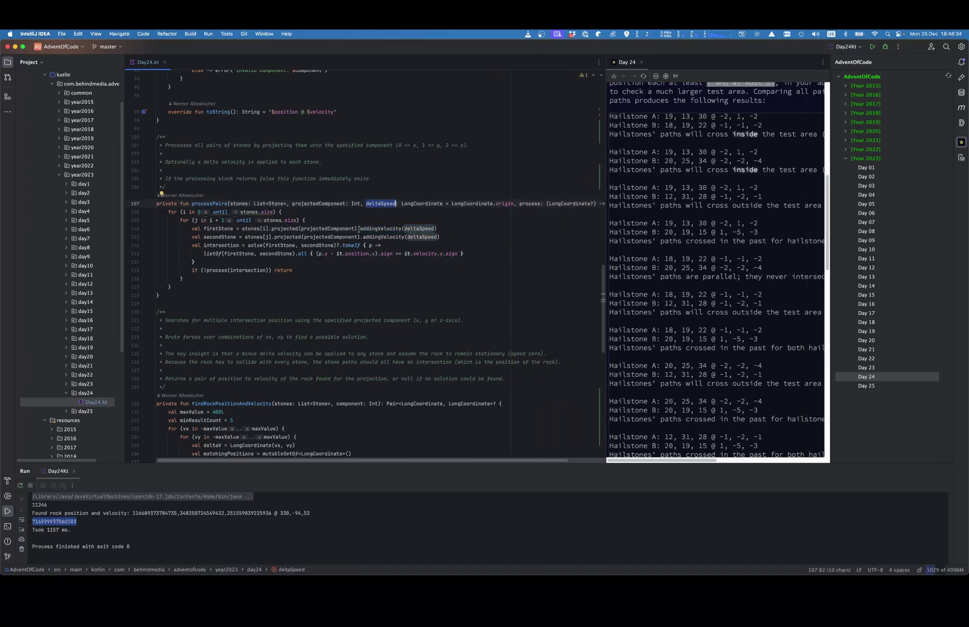
mouse_move(387, 228)
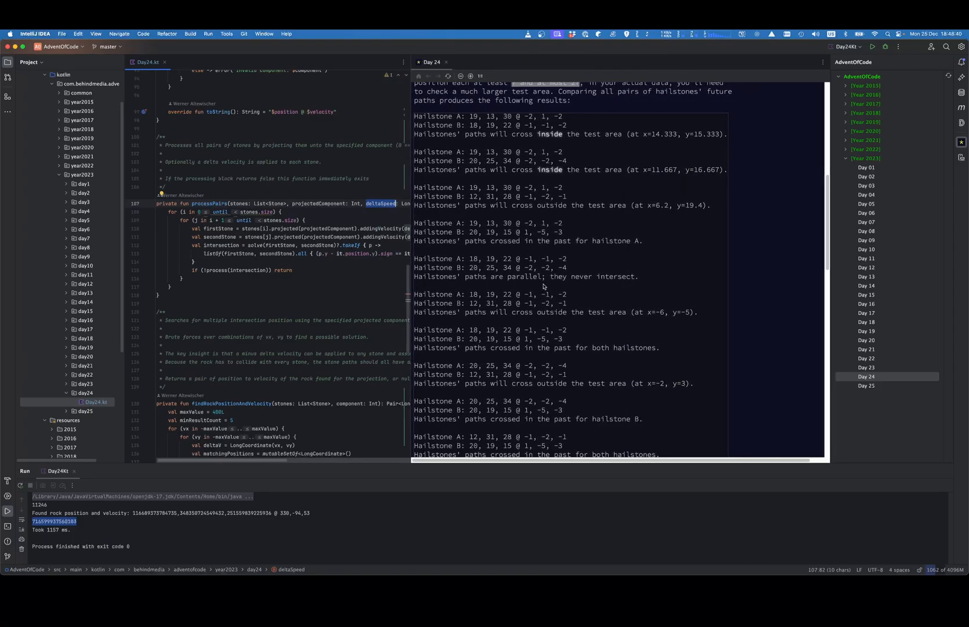
Step: Scroll the Day 24 puzzle page down to Part Two's rock-throw example and accepted answer
scroll("down", 3)
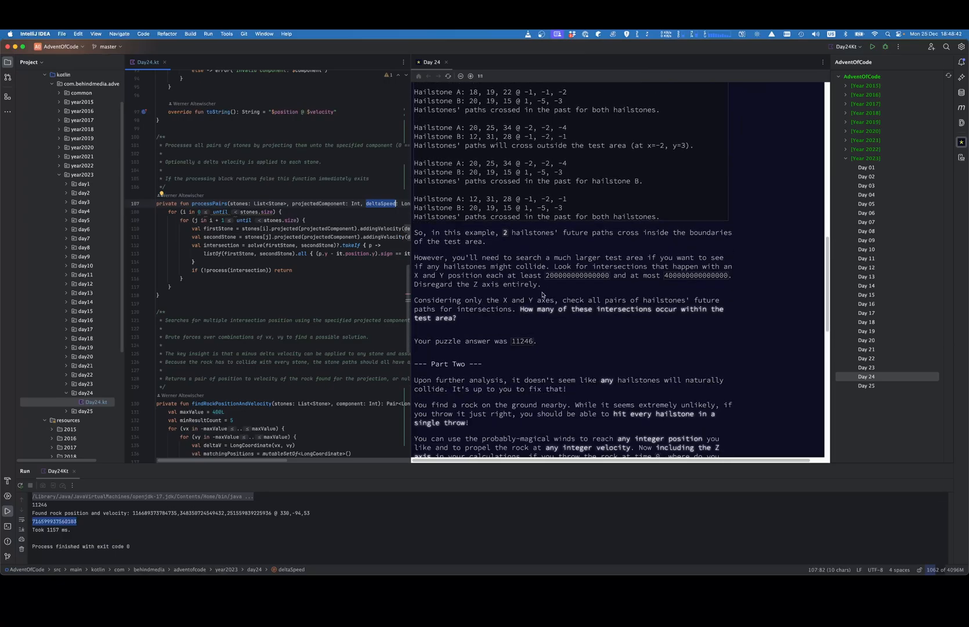
scroll("down", 3)
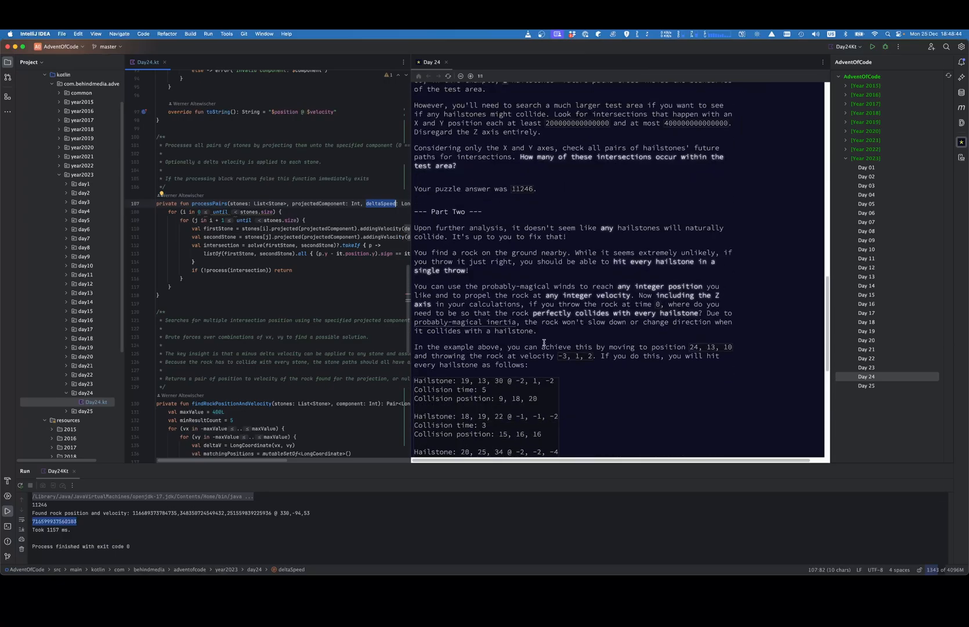
scroll("down", 3)
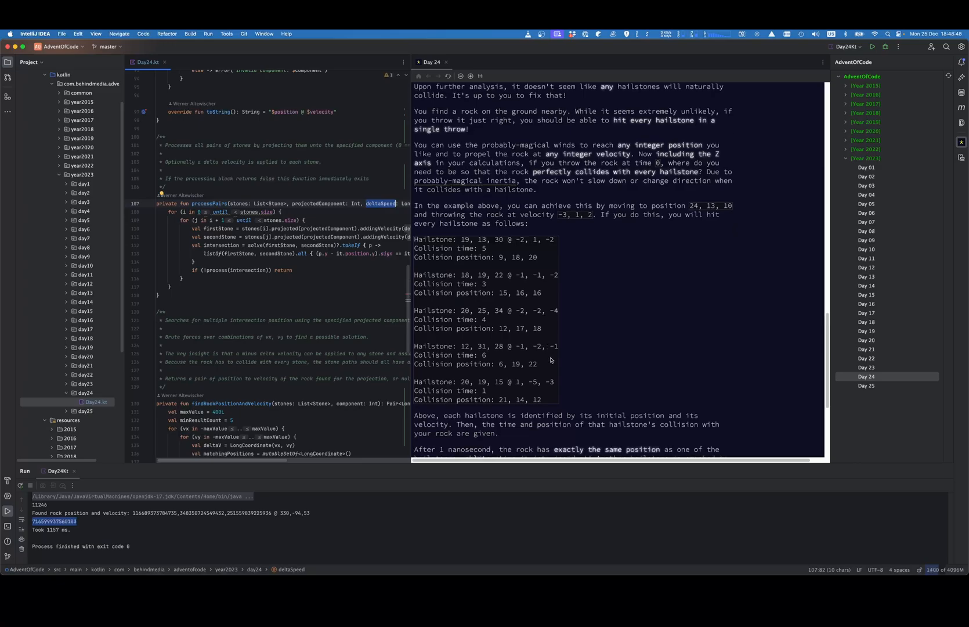
double_click(432, 320)
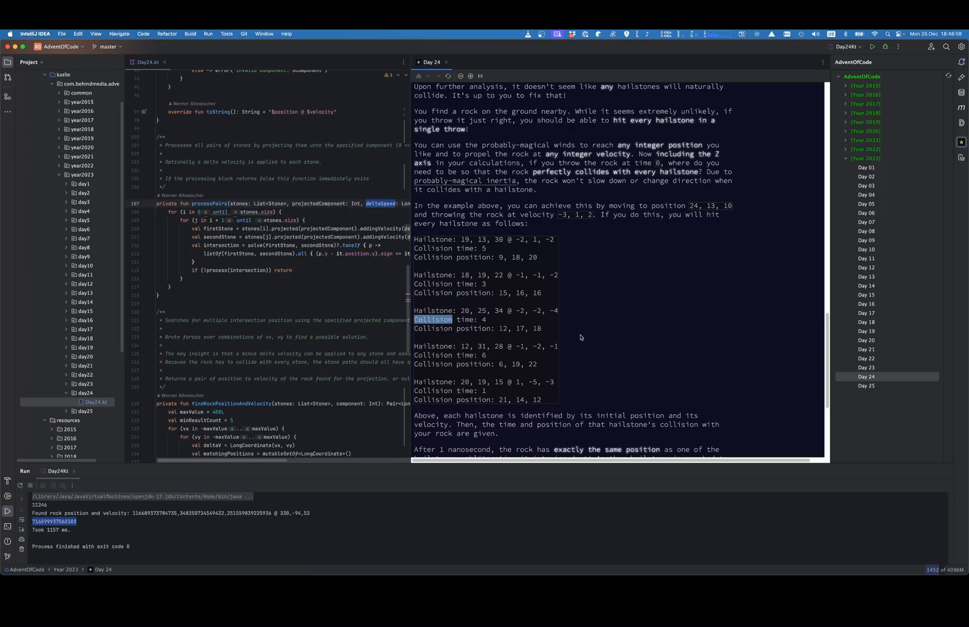
scroll("down", 3)
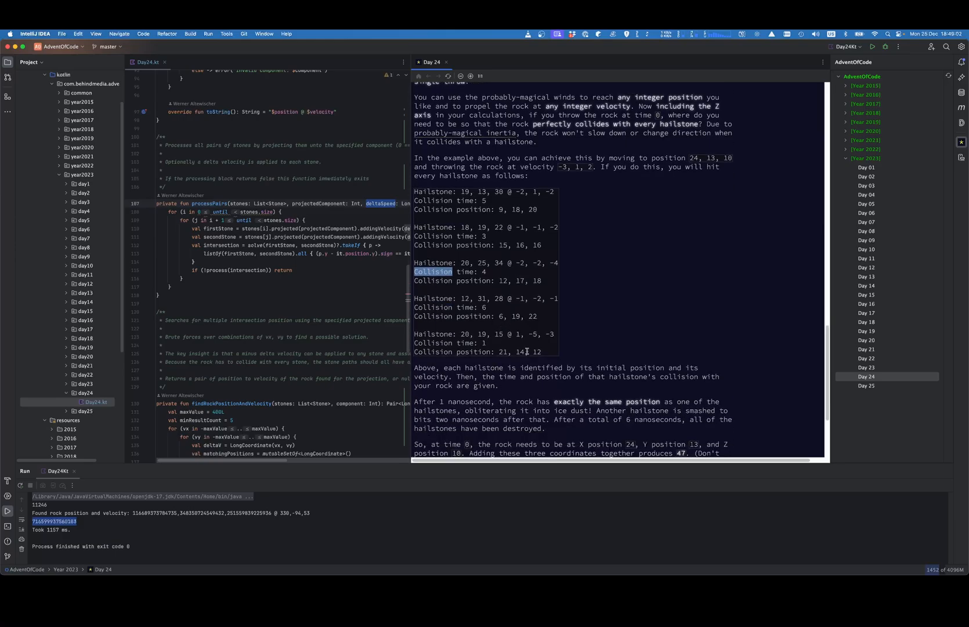
scroll("down", 3)
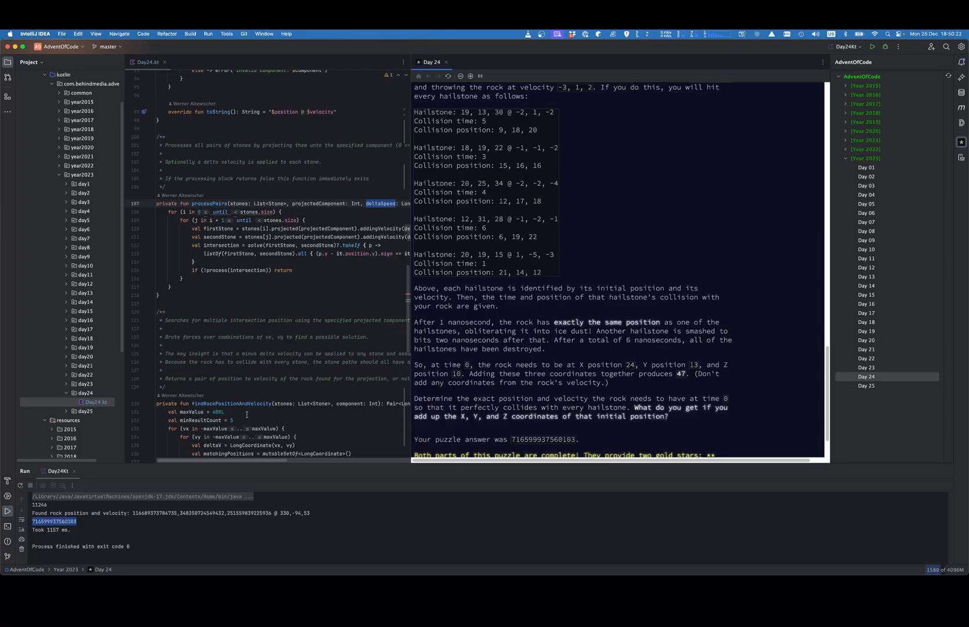
mouse_move(577, 362)
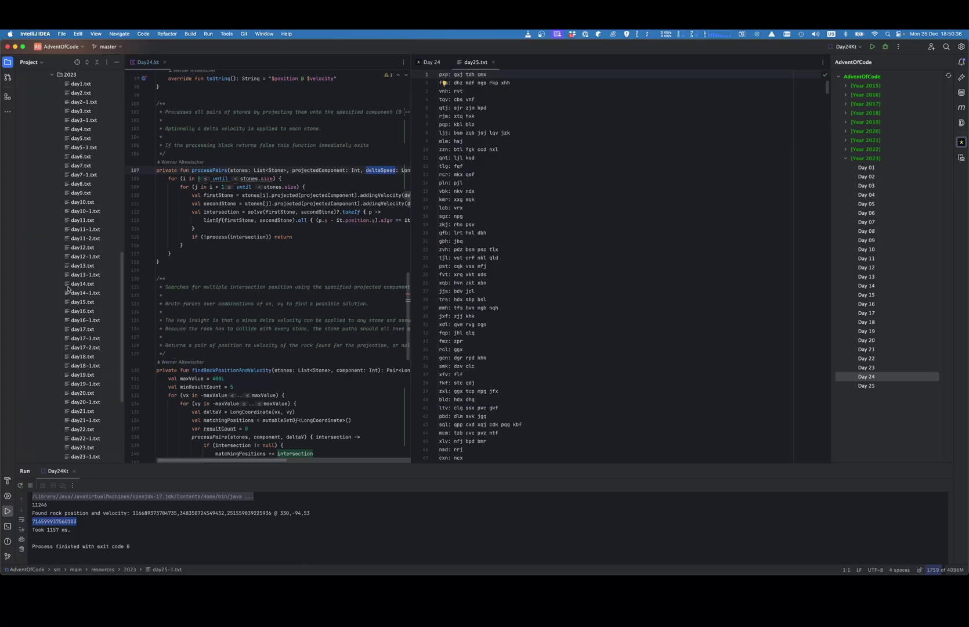
Step: Open resources/2023/day24.txt in the right editor pane and scroll through it
left_click(81, 365)
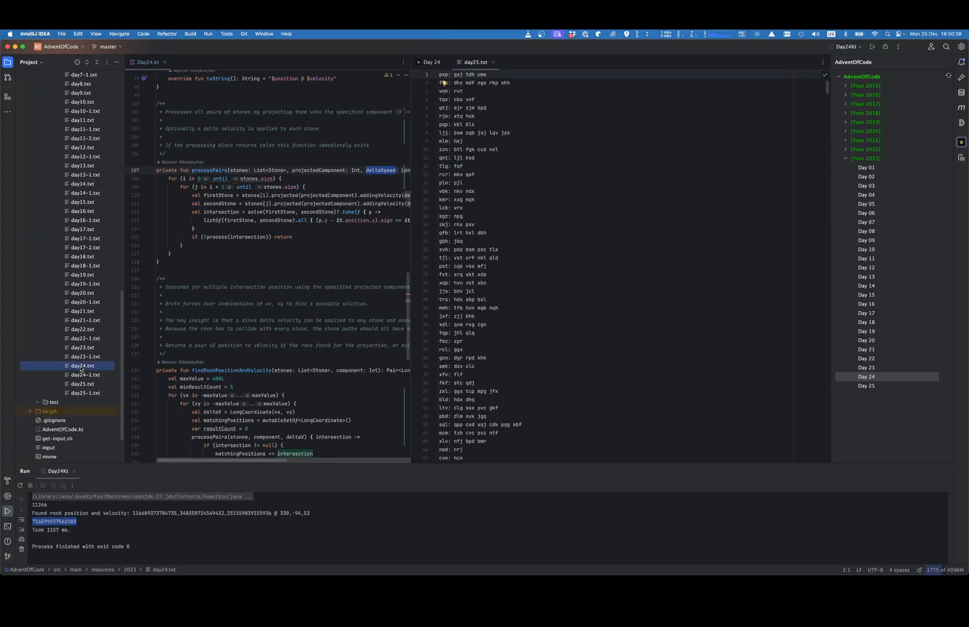
left_click(82, 365)
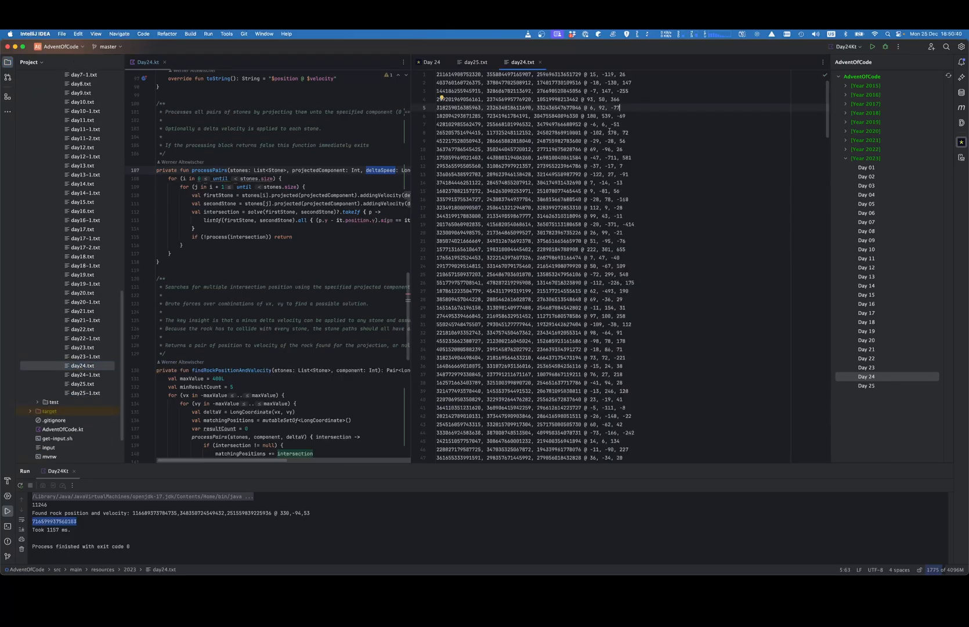
scroll("down", 3)
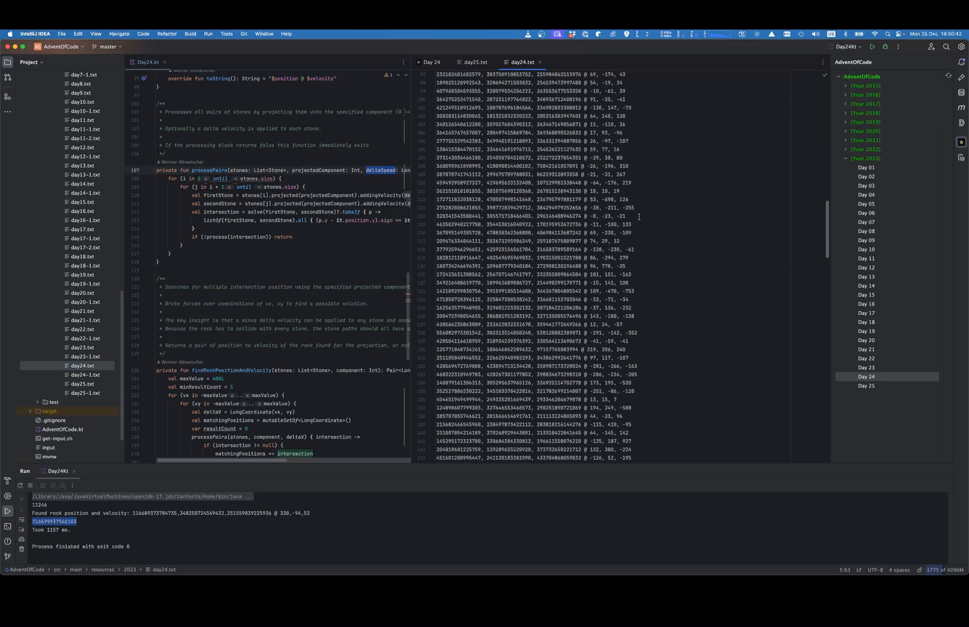
scroll("down", 3)
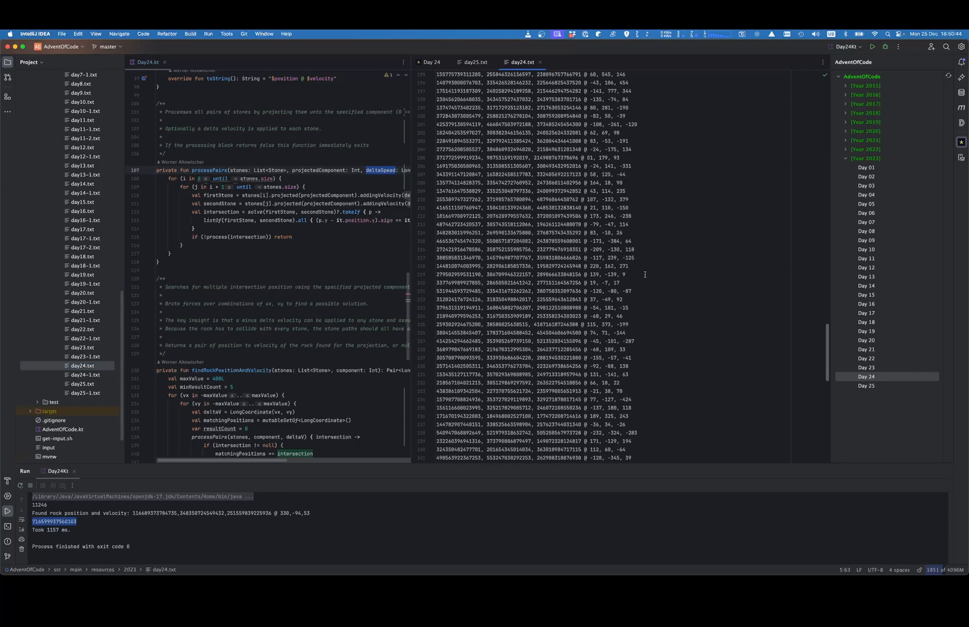
scroll("down", 3)
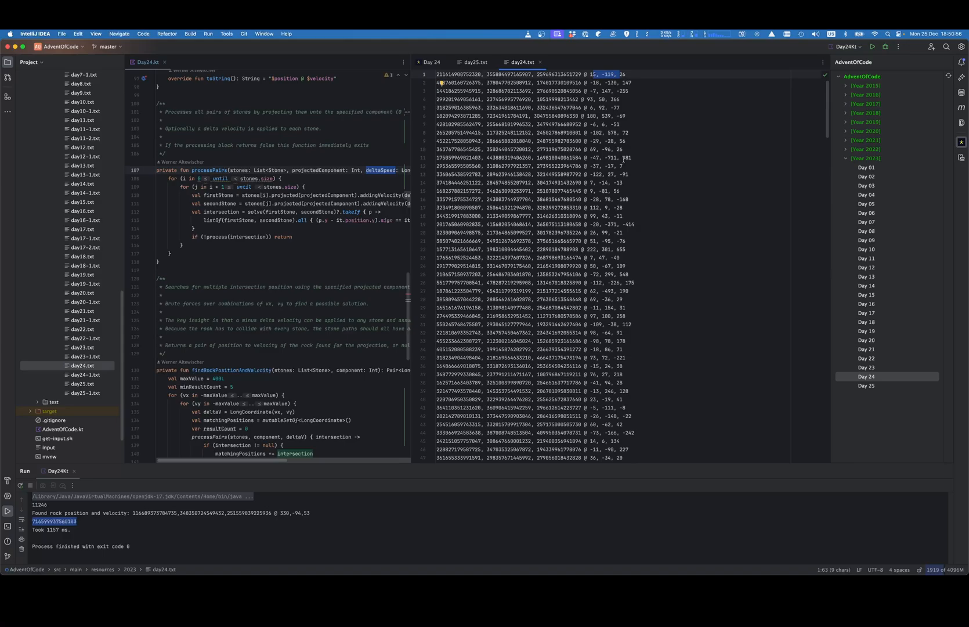
mouse_move(656, 200)
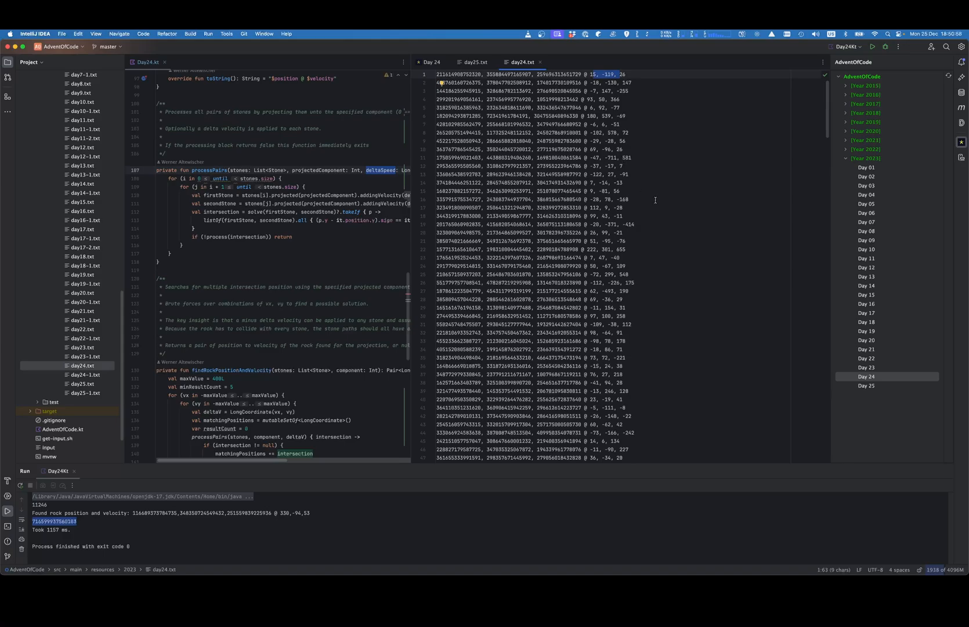
mouse_move(647, 258)
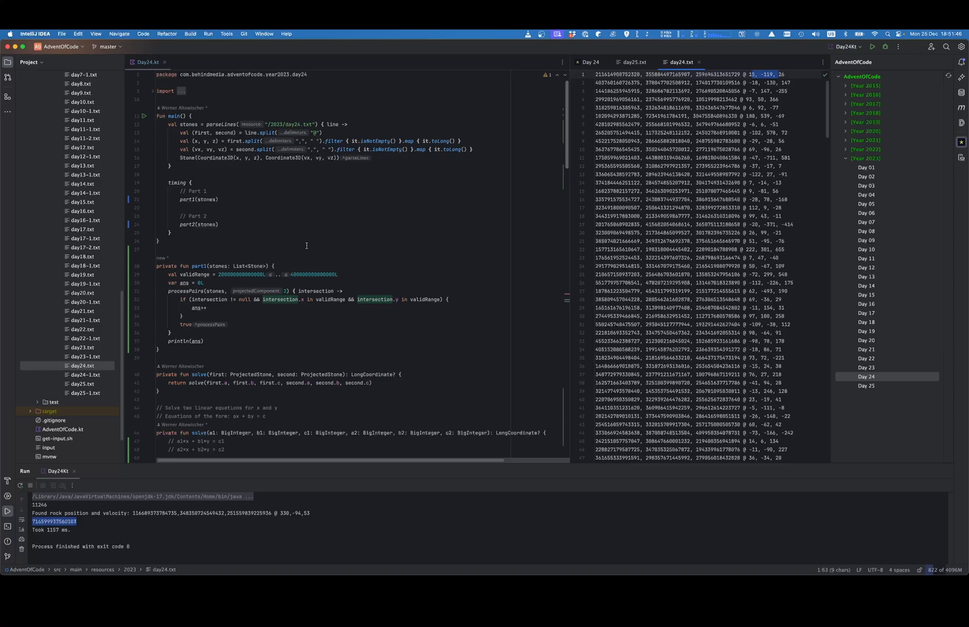
scroll("down", 3)
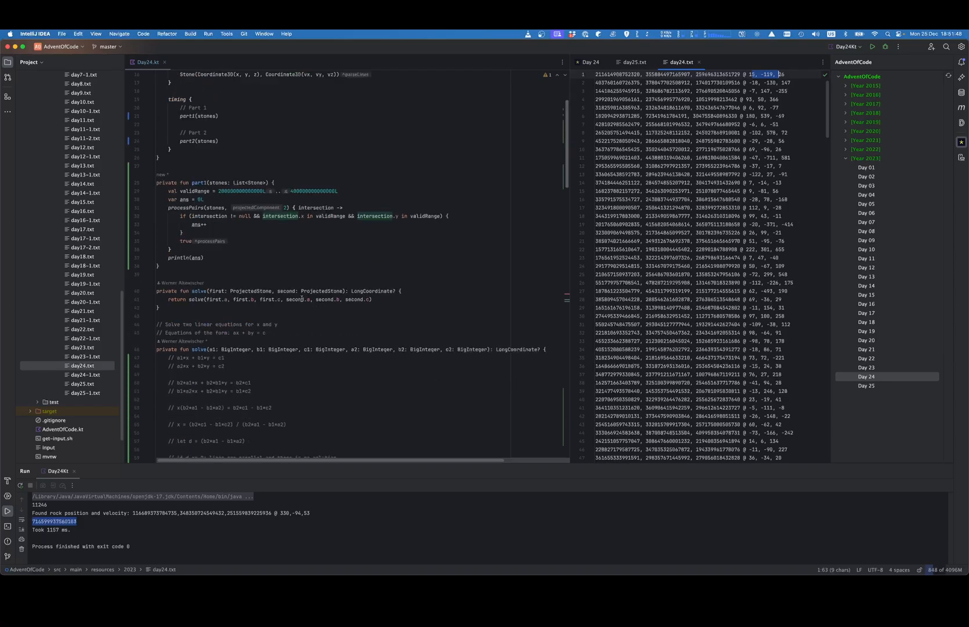
scroll("down", 3)
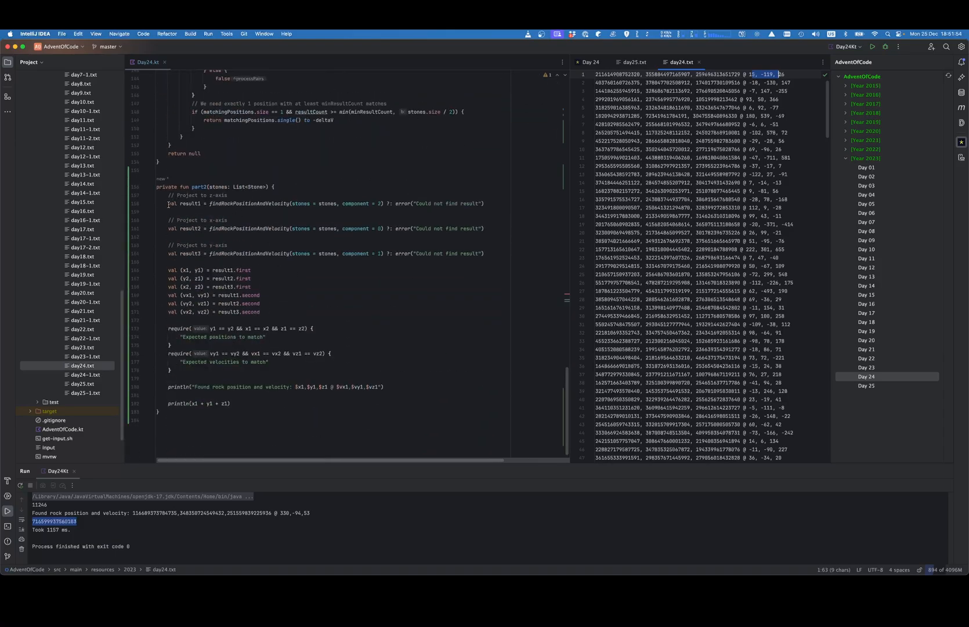
left_click(190, 203)
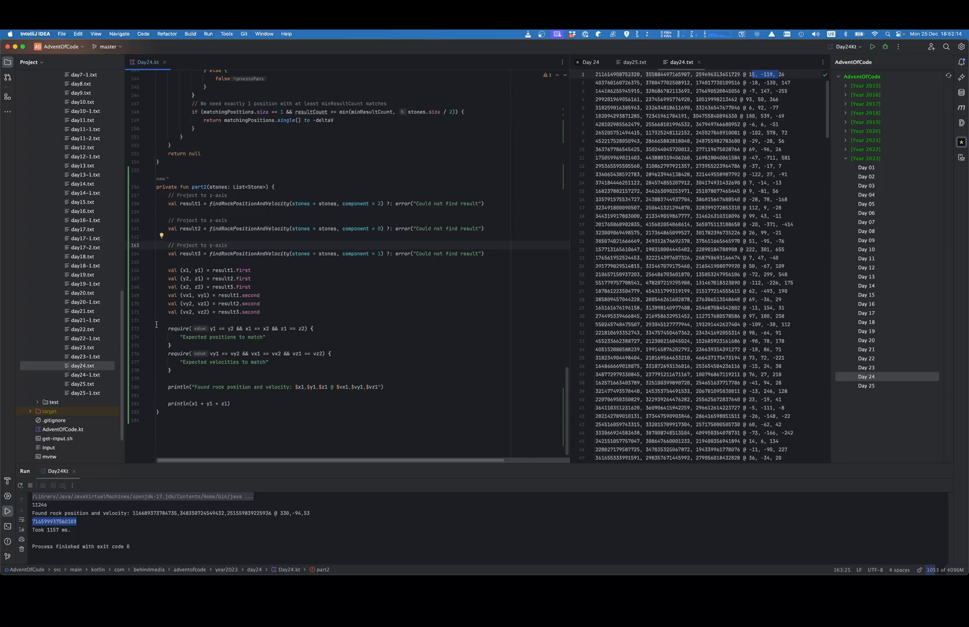
left_click_drag(166, 269, 171, 370)
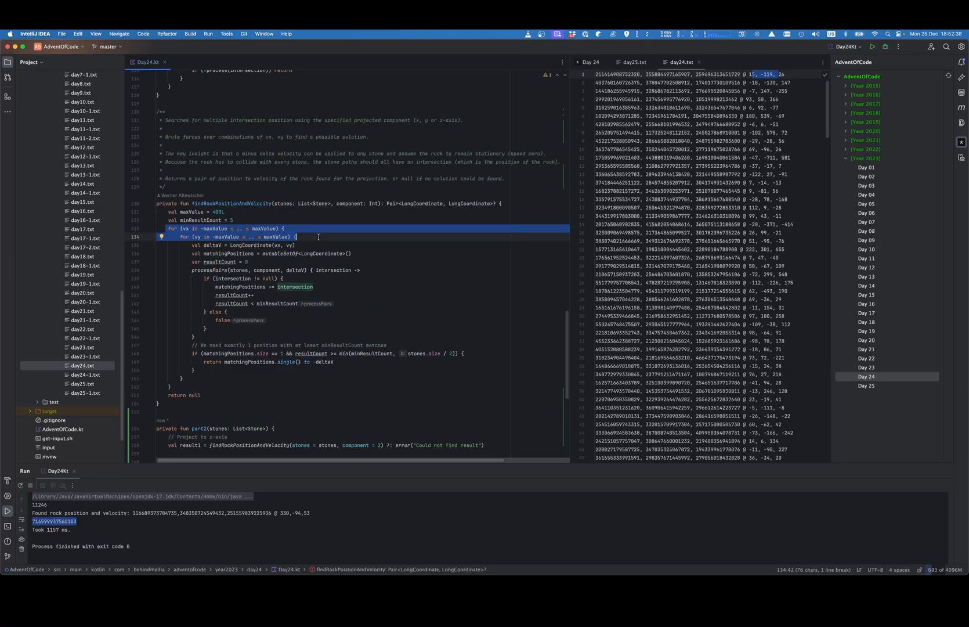
mouse_move(201, 276)
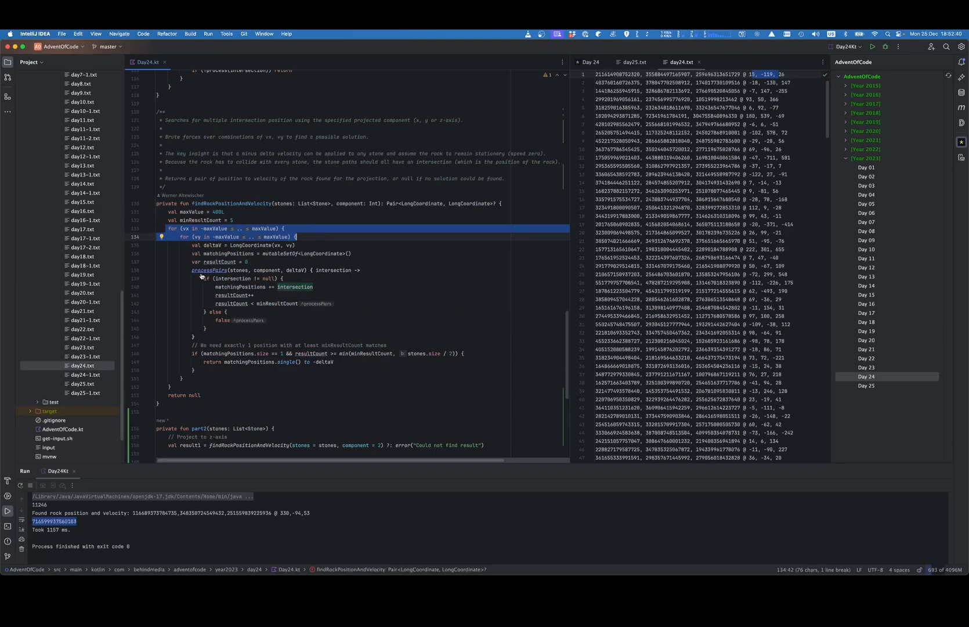
mouse_move(207, 270)
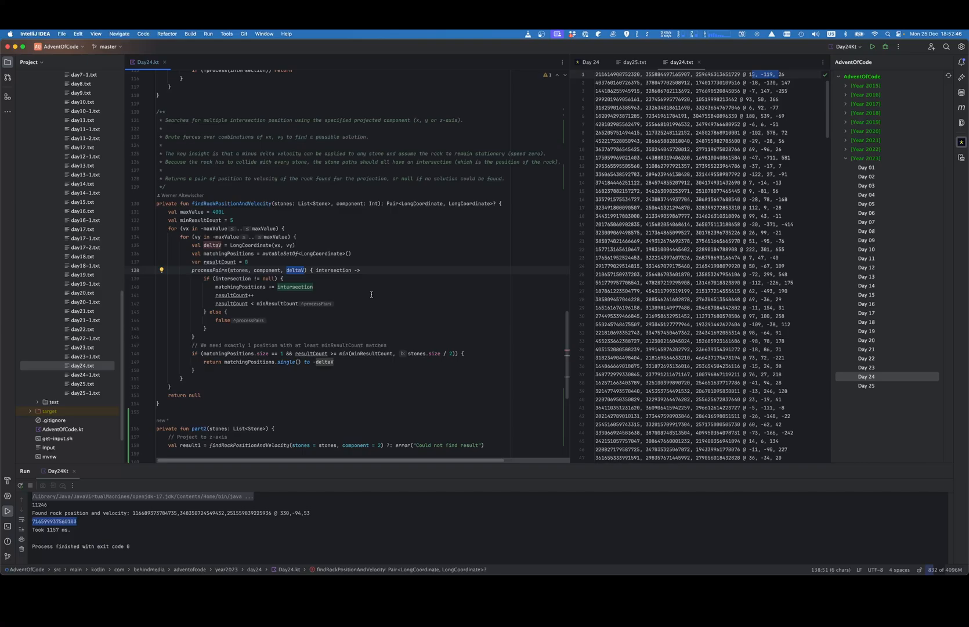
left_click(313, 287)
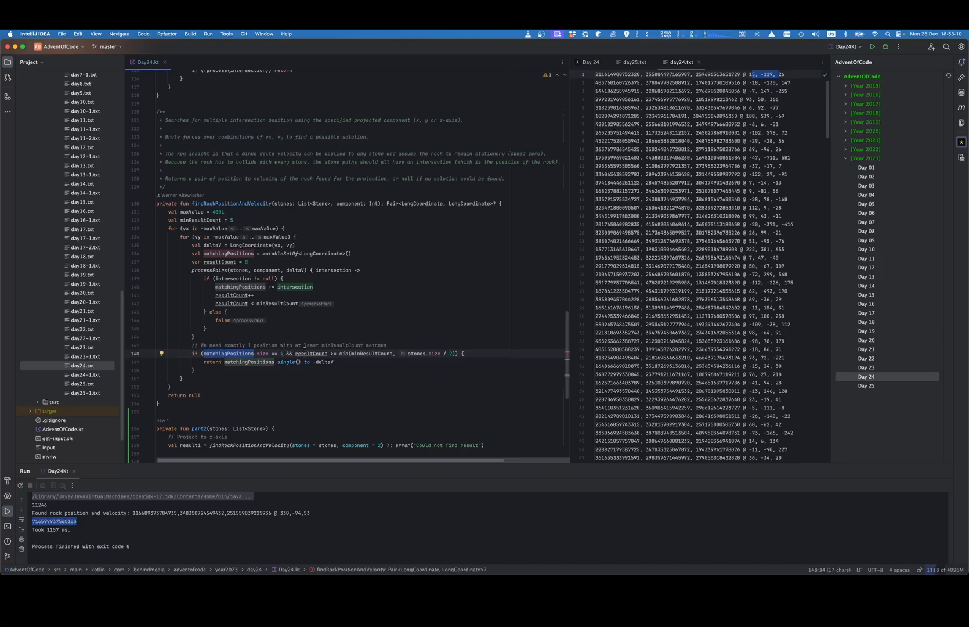
double_click(311, 353)
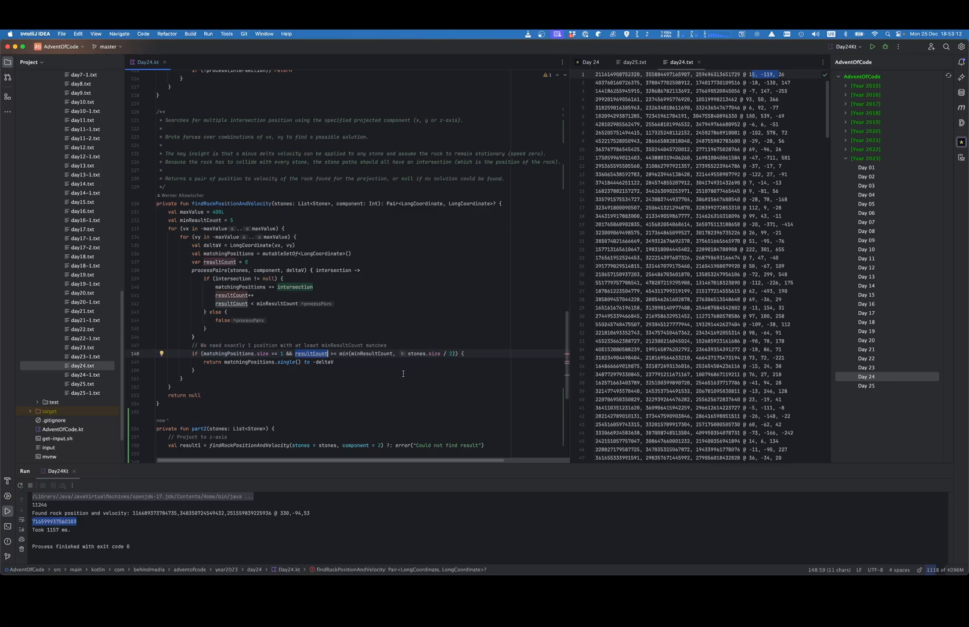